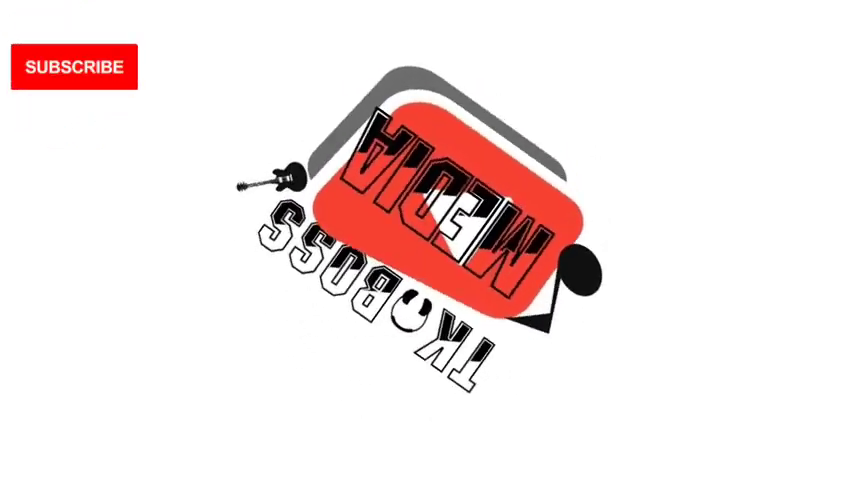
left_click(82, 62)
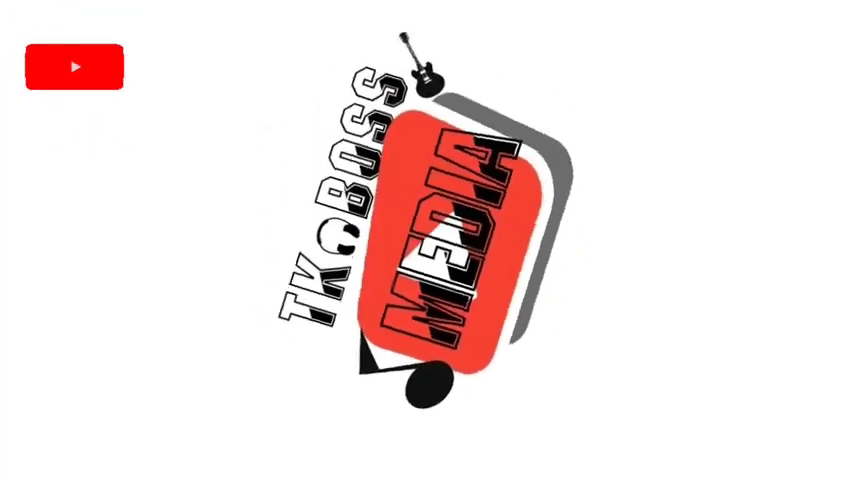
left_click(65, 68)
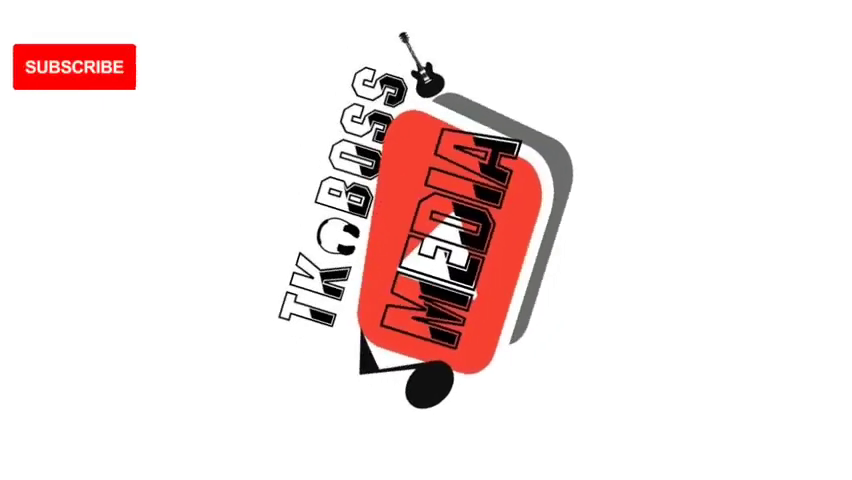
left_click(84, 68)
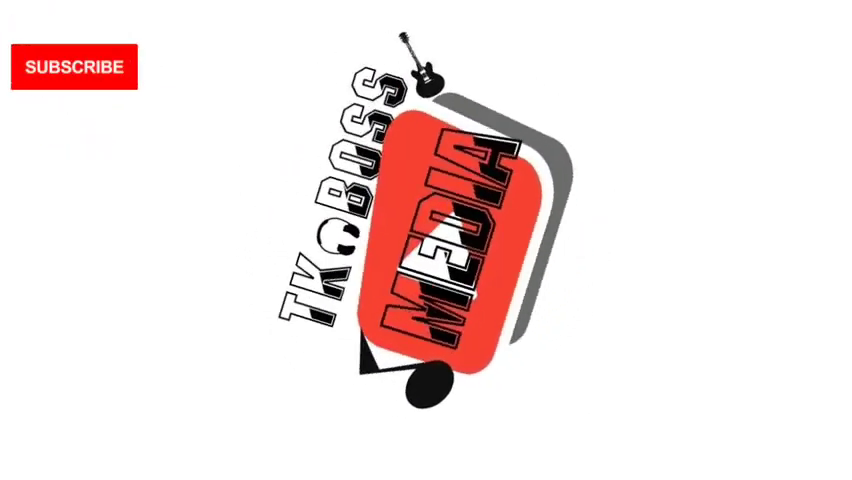
left_click(79, 69)
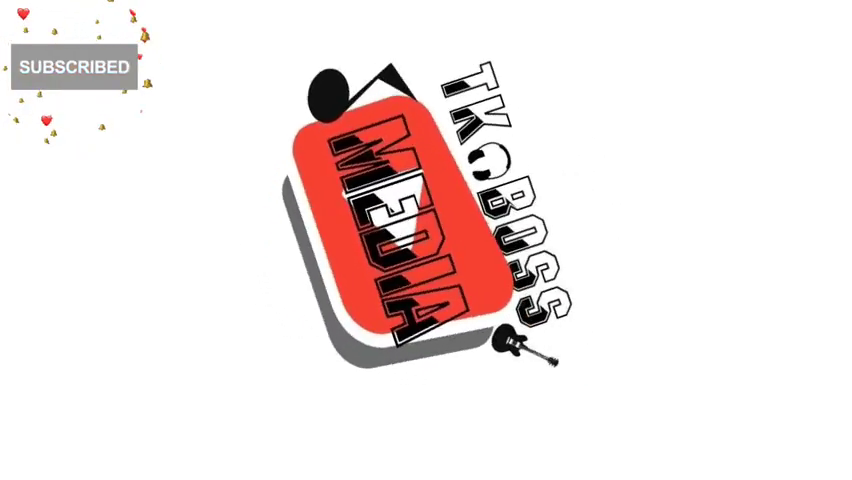